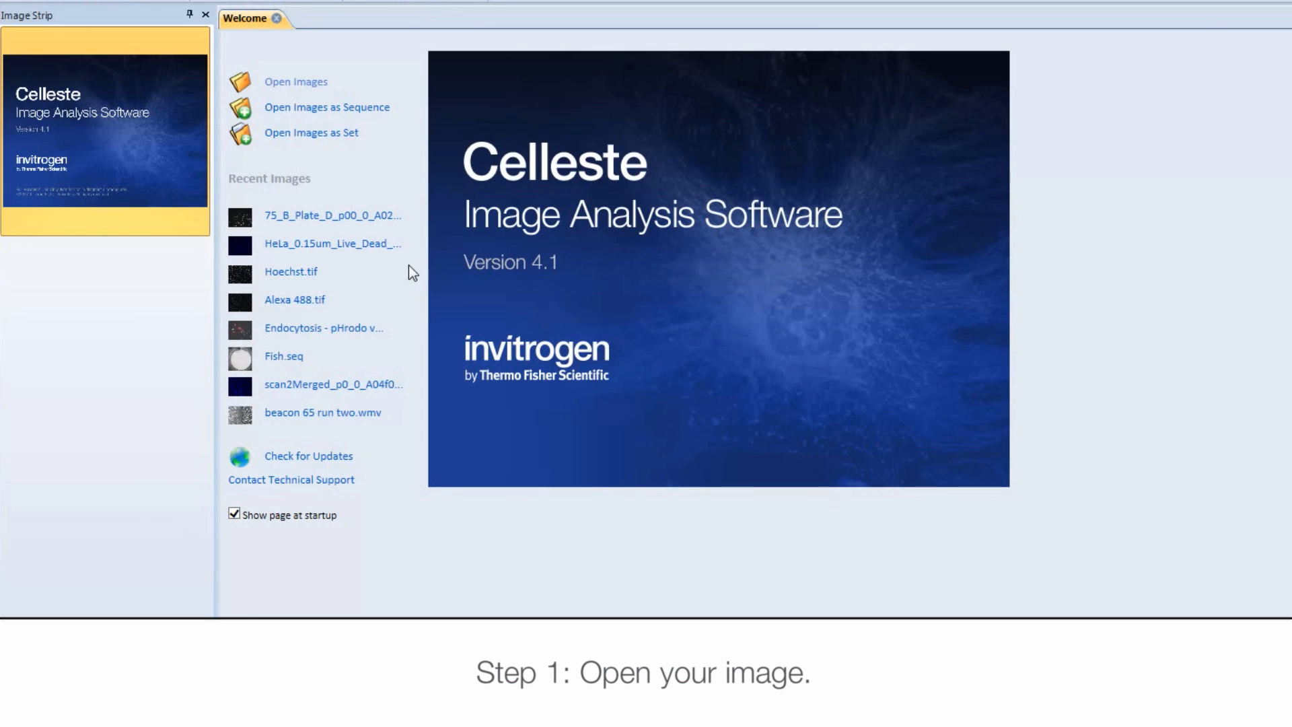
Open the most recent plate image from the Welcome page
{"action": "left_click", "coordinate": [332, 216]}
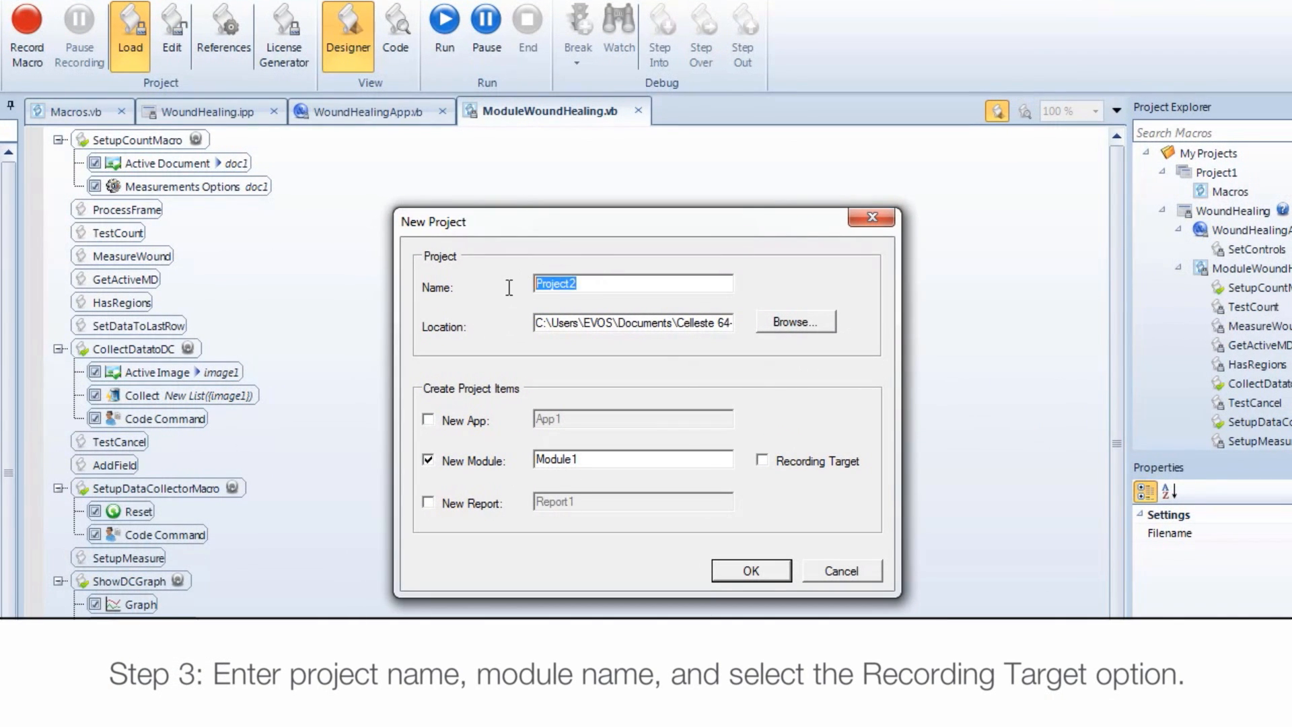
Create project 'Cell Counting' with module 'Cell' as recording target, then close the workbench
{"action": "type", "text": "Cel Counting"}
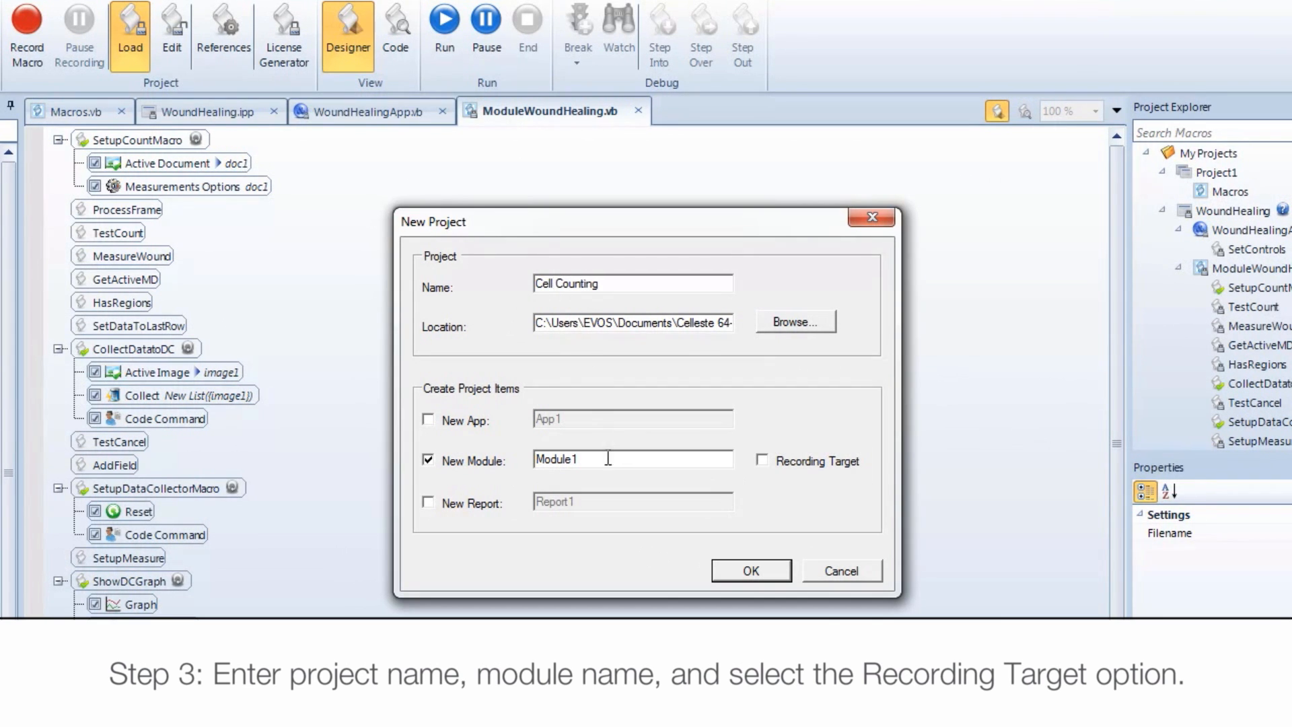
{"action": "type", "text": "Cell"}
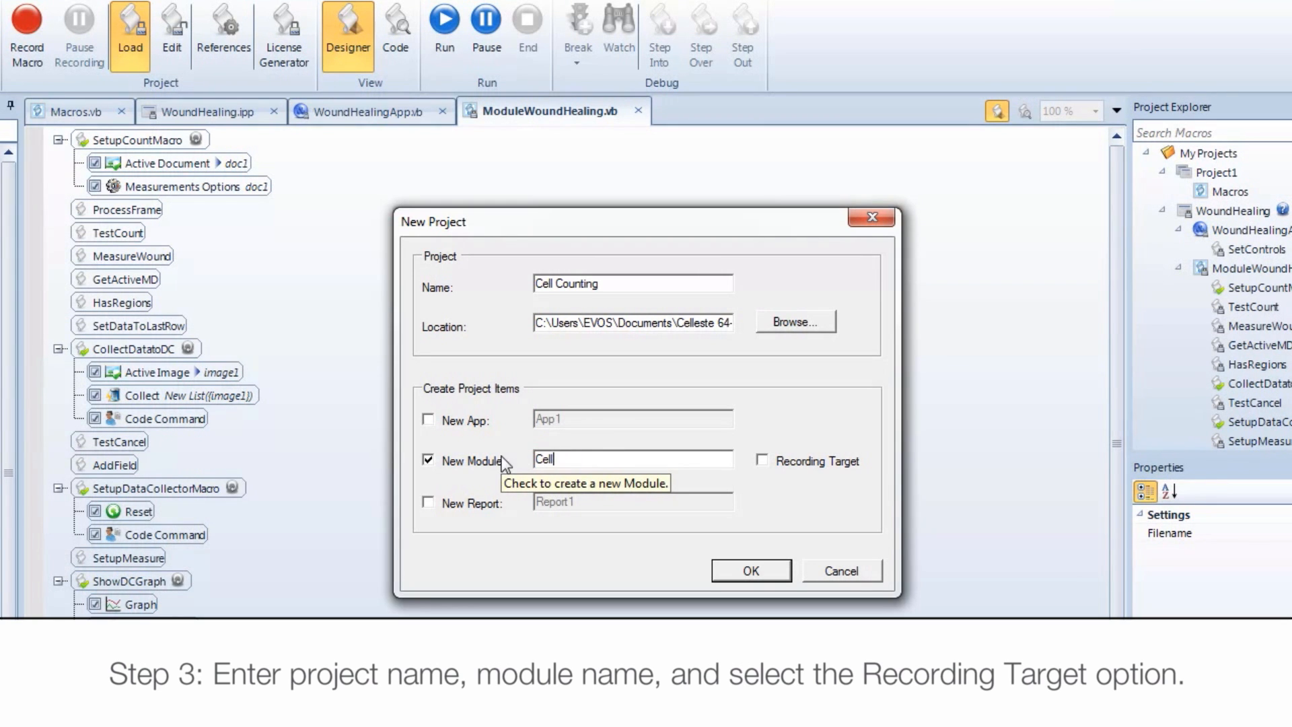
{"action": "left_click", "coordinate": [761, 460]}
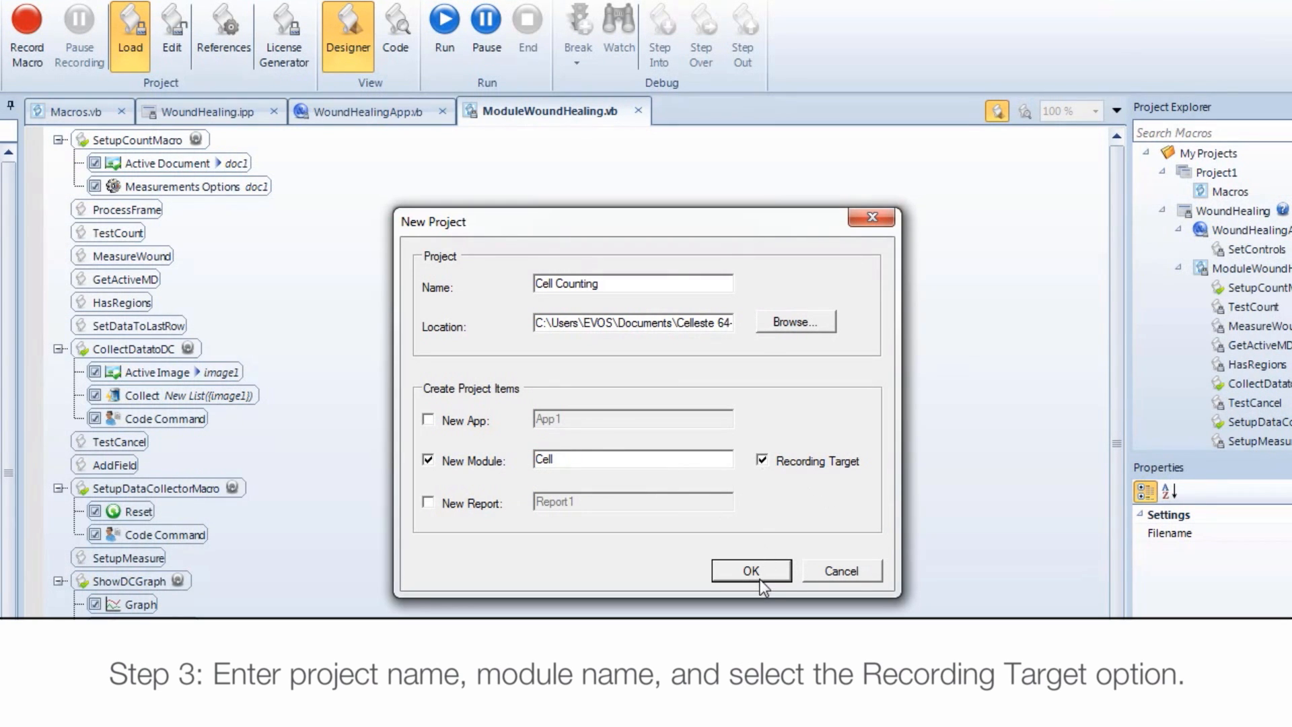
{"action": "left_click", "coordinate": [749, 569]}
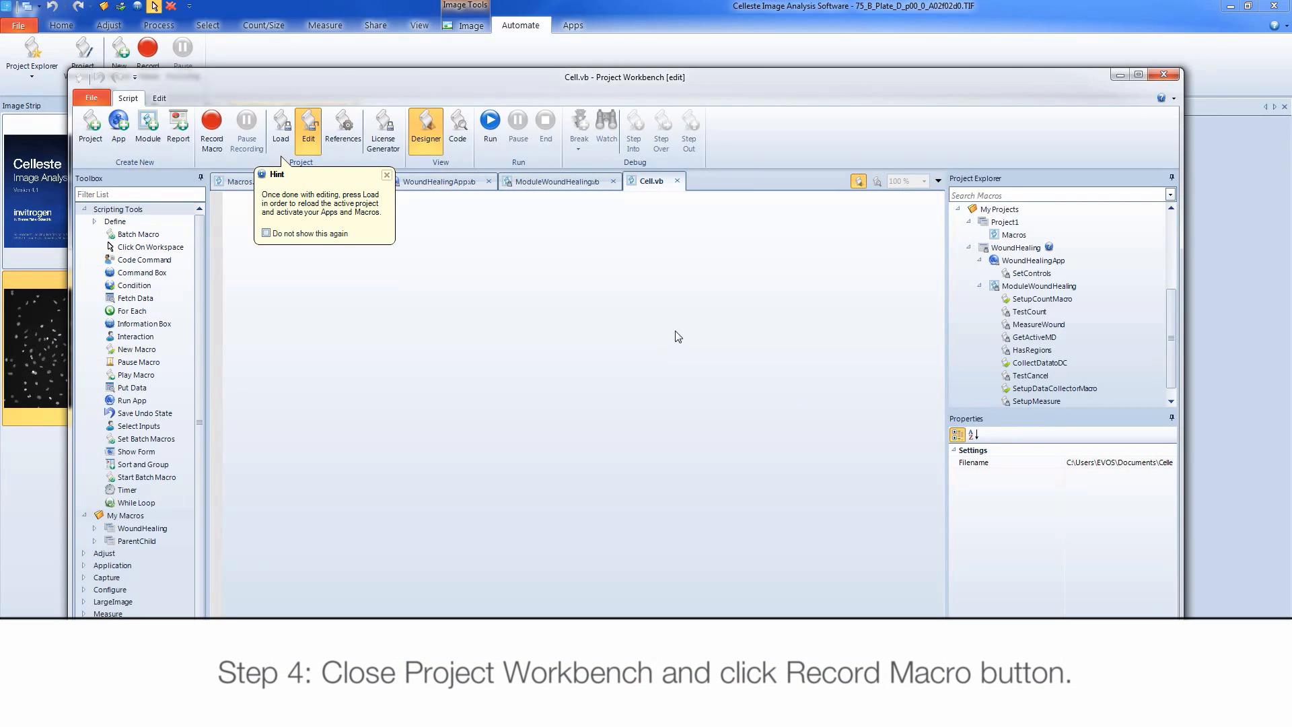
{"action": "mouse_move", "coordinate": [773, 121]}
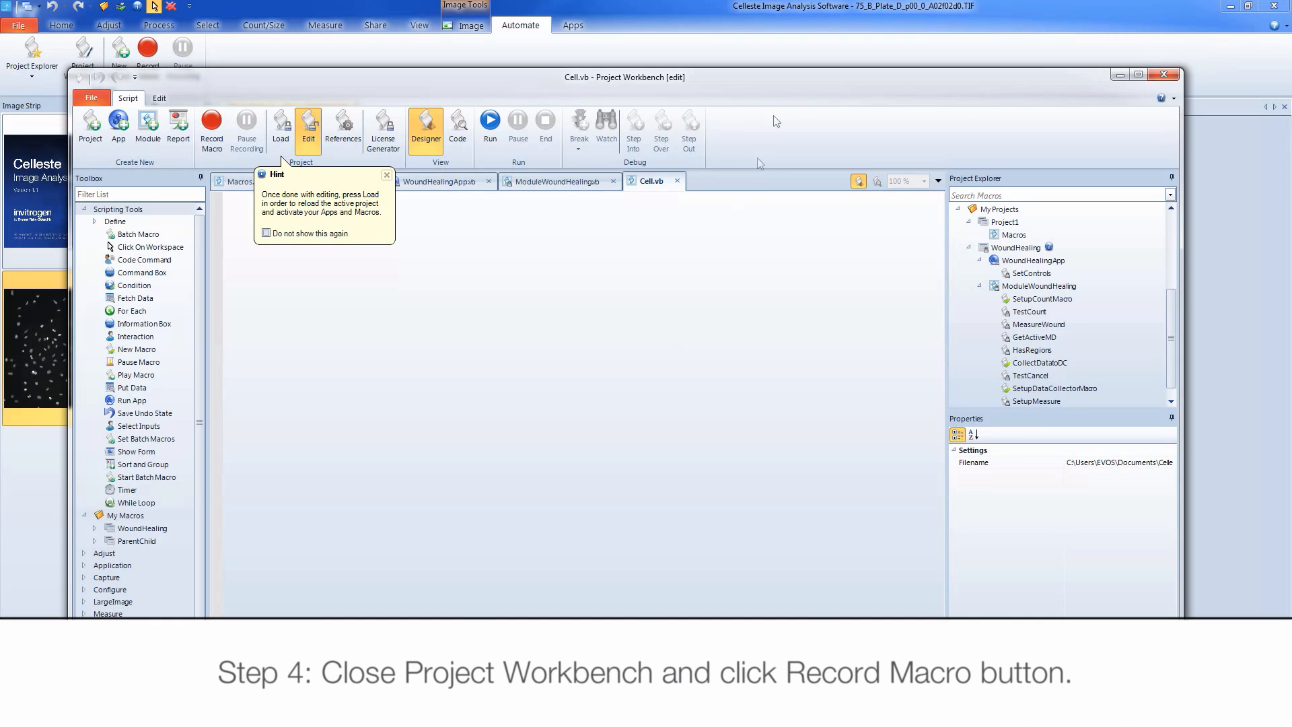
{"action": "left_click", "coordinate": [1164, 74]}
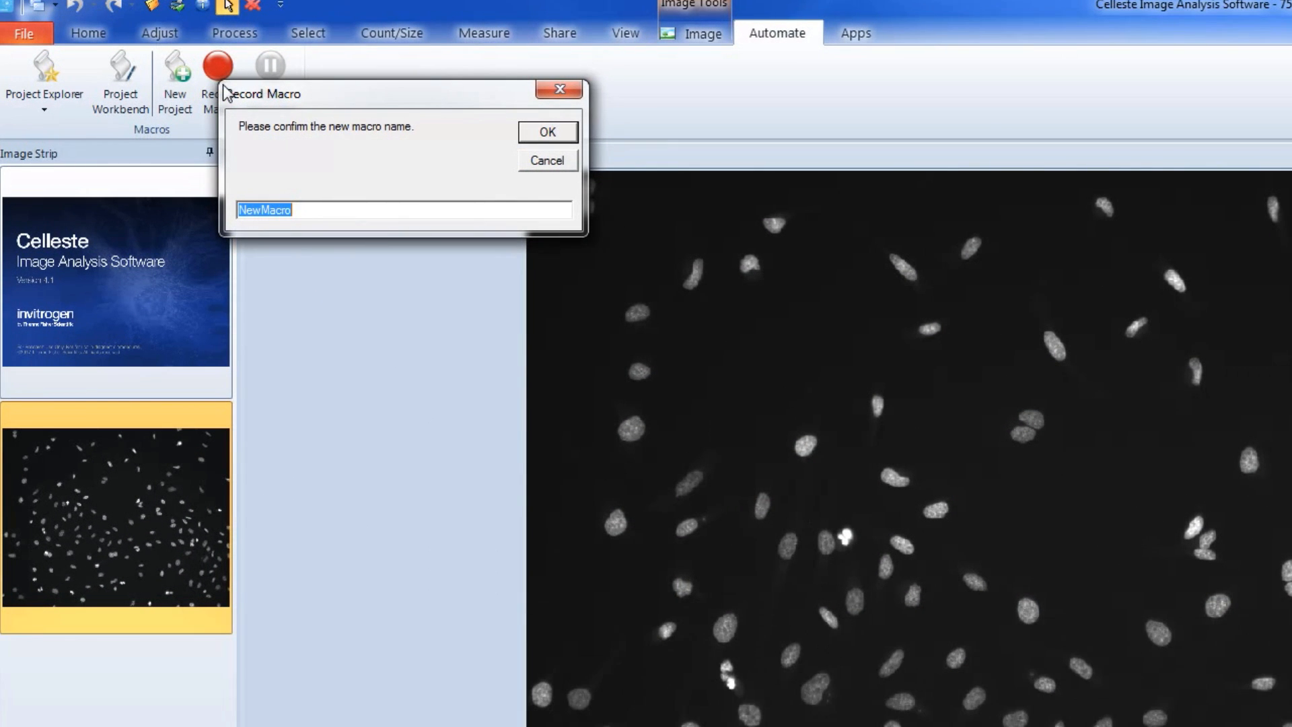
{"action": "mouse_move", "coordinate": [311, 232]}
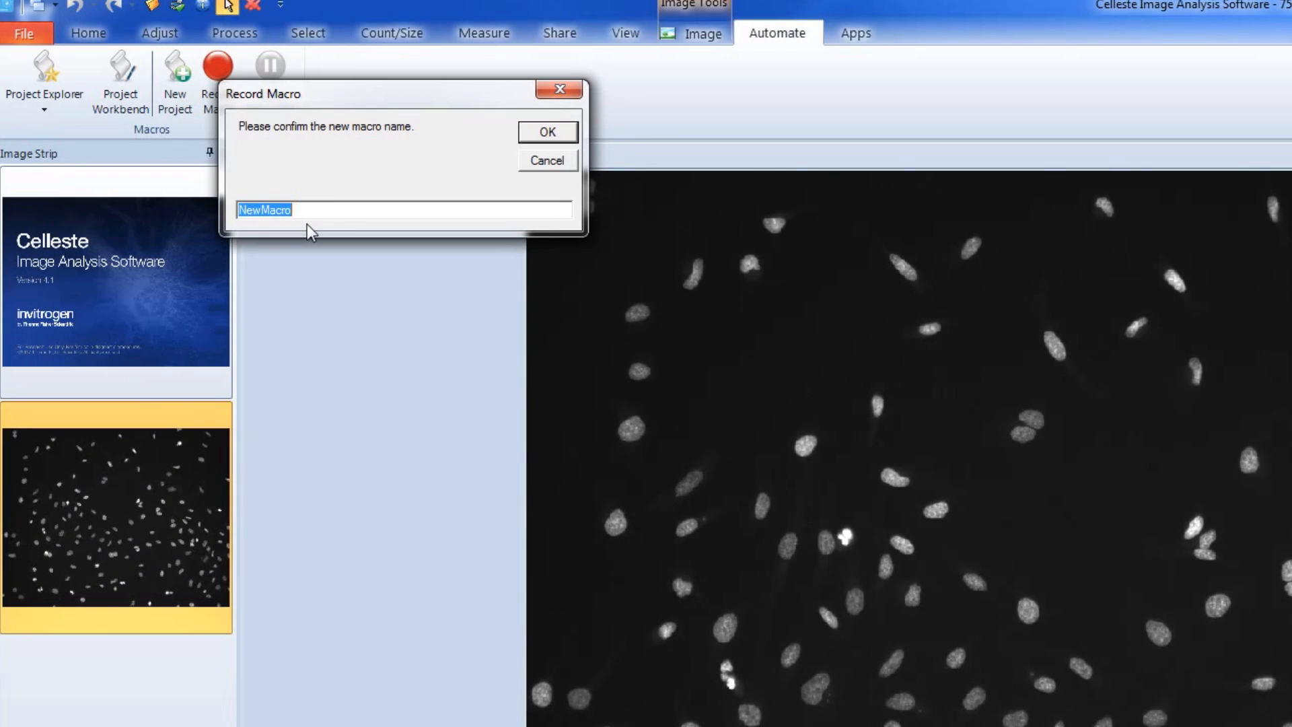
Name the new macro 'Nuclei Count' and begin recording
{"action": "type", "text": "Nuclei C"}
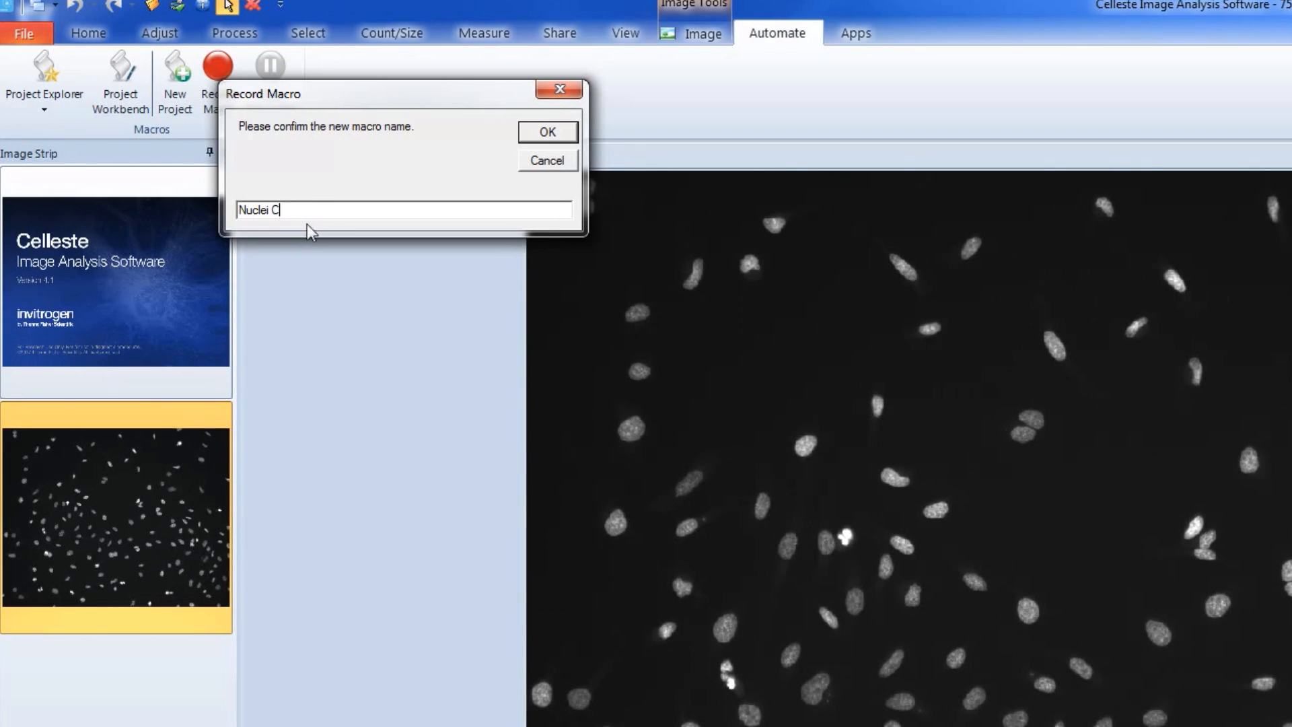
{"action": "type", "text": "ount"}
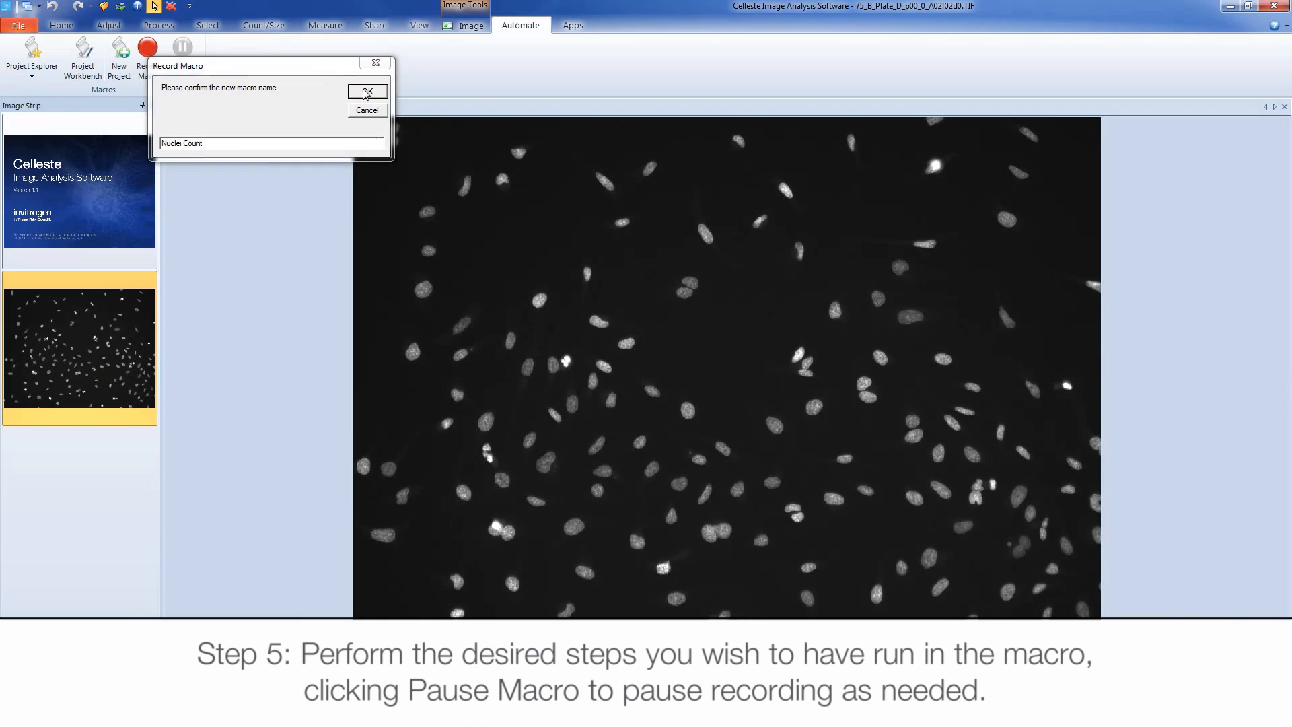
{"action": "left_click", "coordinate": [366, 91]}
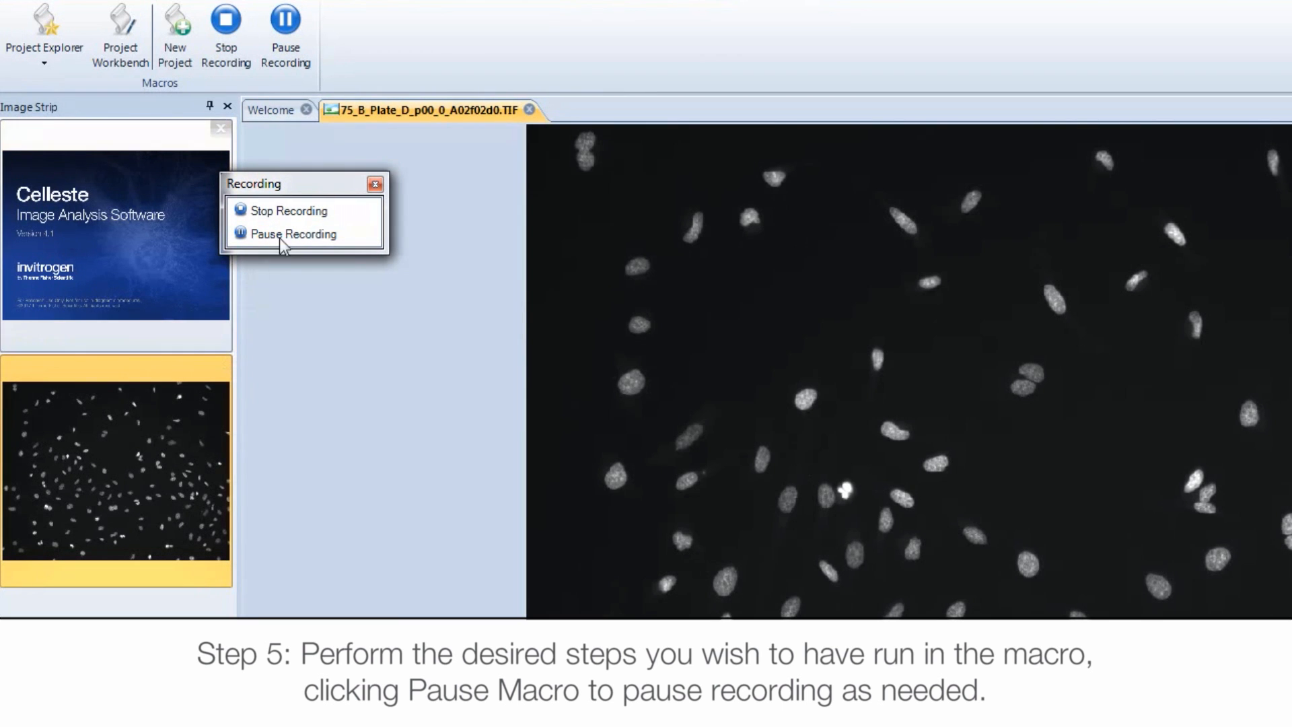
{"action": "mouse_move", "coordinate": [292, 235]}
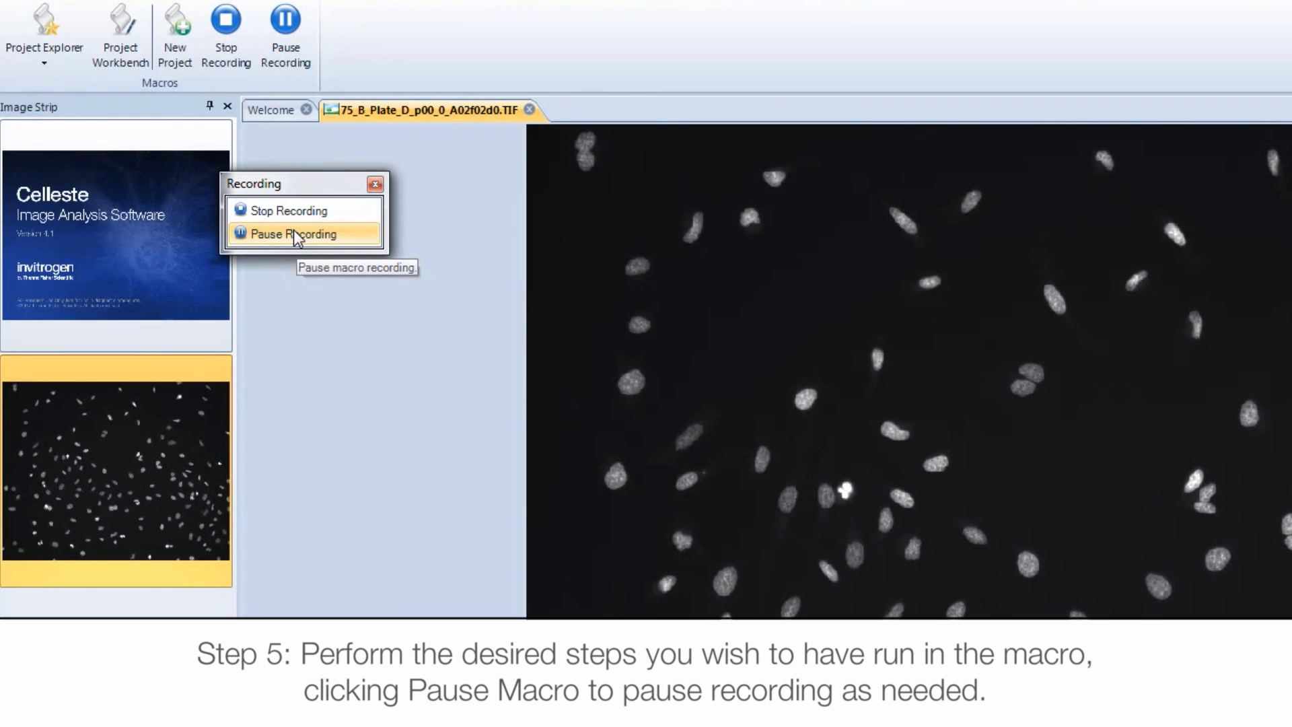
Pause the macro recording from the Recording panel
{"action": "left_click", "coordinate": [290, 234]}
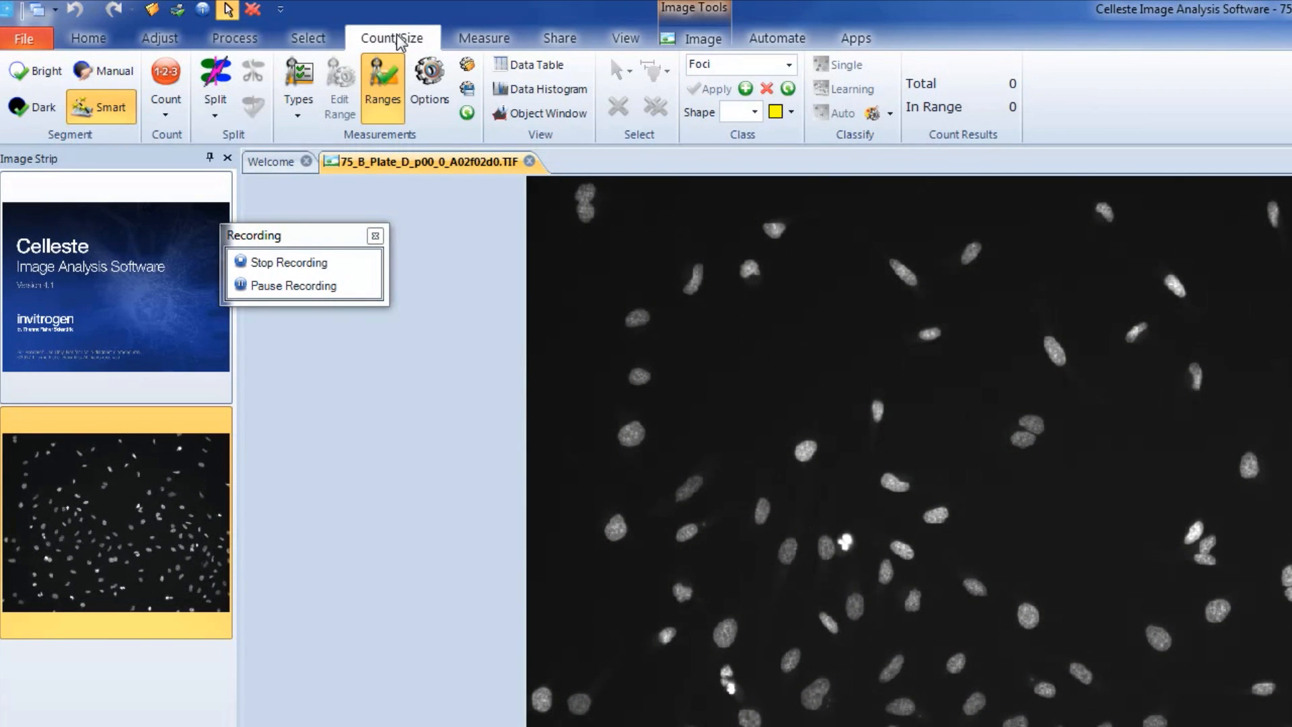
{"action": "mouse_move", "coordinate": [468, 65]}
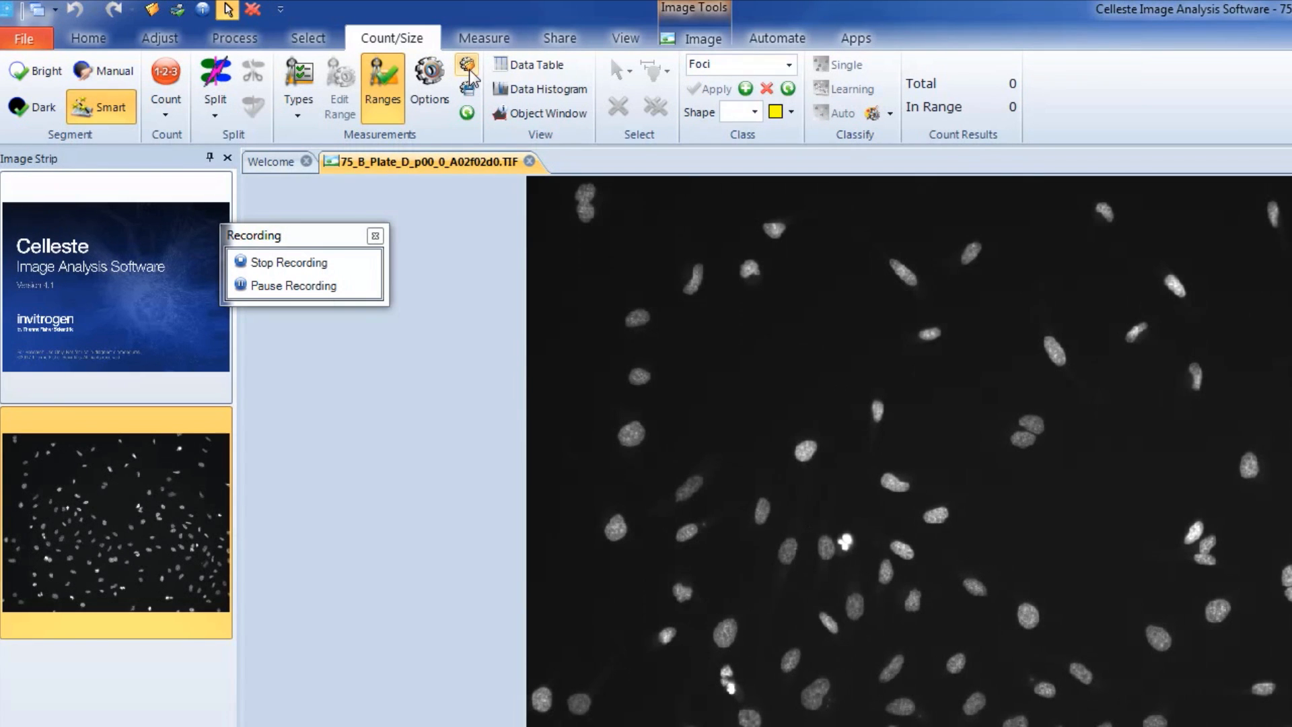
{"action": "mouse_move", "coordinate": [465, 63]}
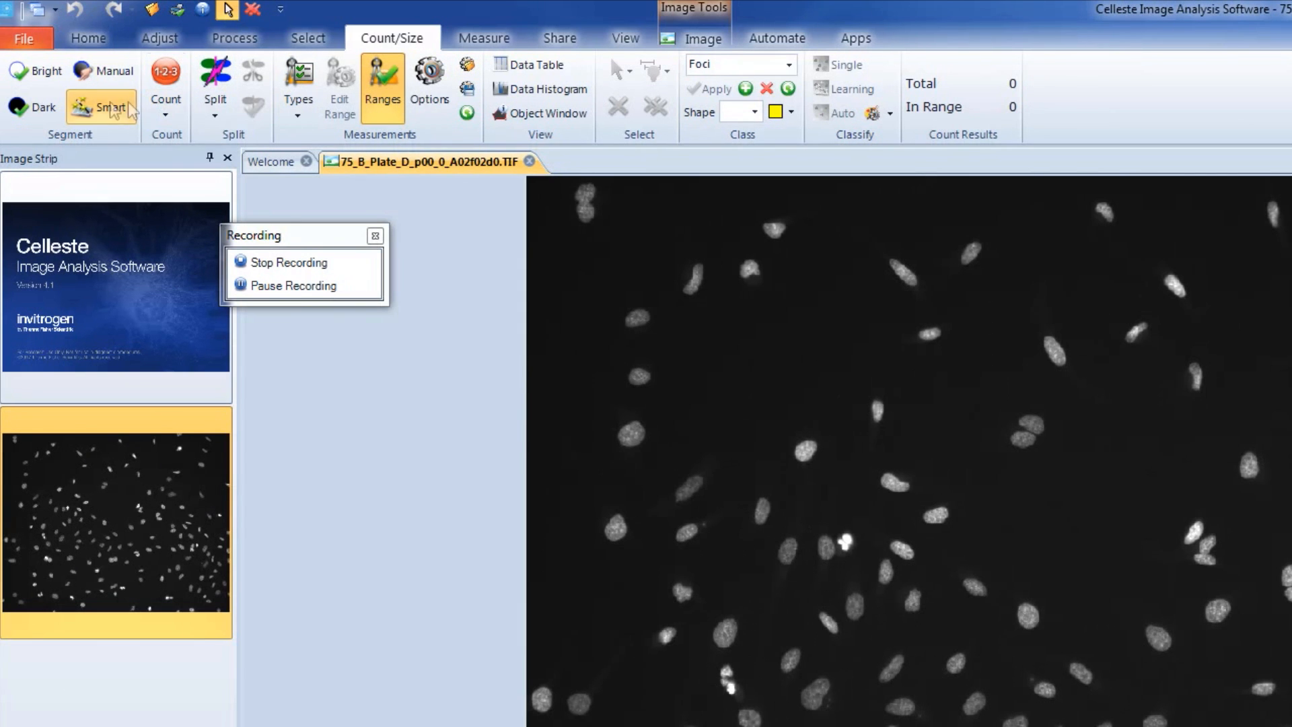
Open Smart segmentation from the Count/Size tab's Segment group
{"action": "left_click", "coordinate": [101, 106]}
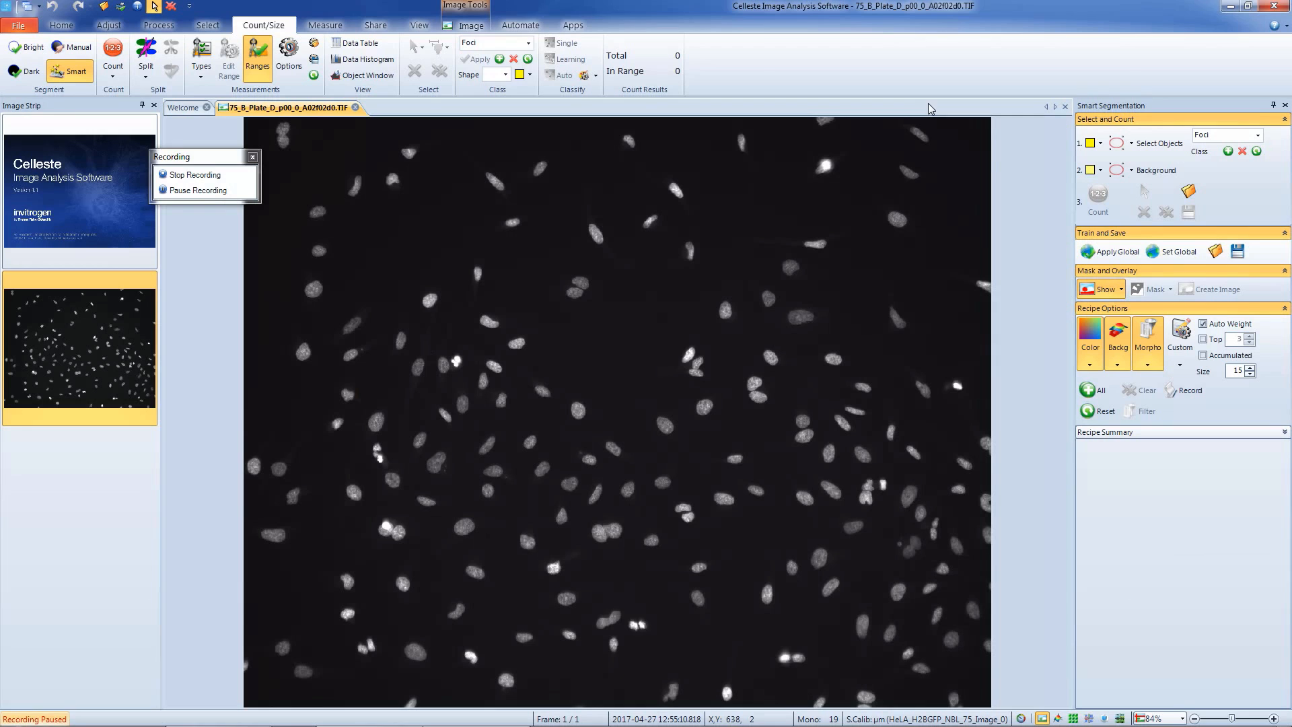
{"action": "mouse_move", "coordinate": [1118, 143]}
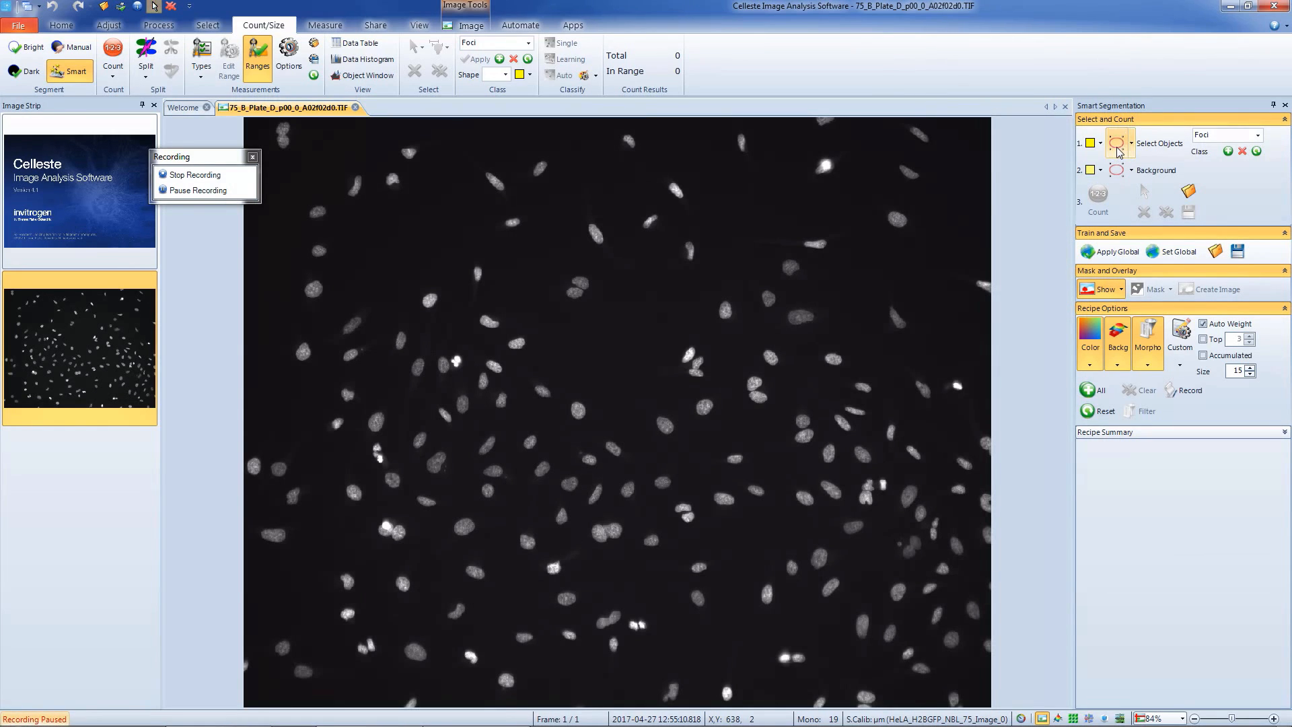
Mark an example nucleus with the ellipse tool and count objects, yielding 163
{"action": "left_click", "coordinate": [1118, 143]}
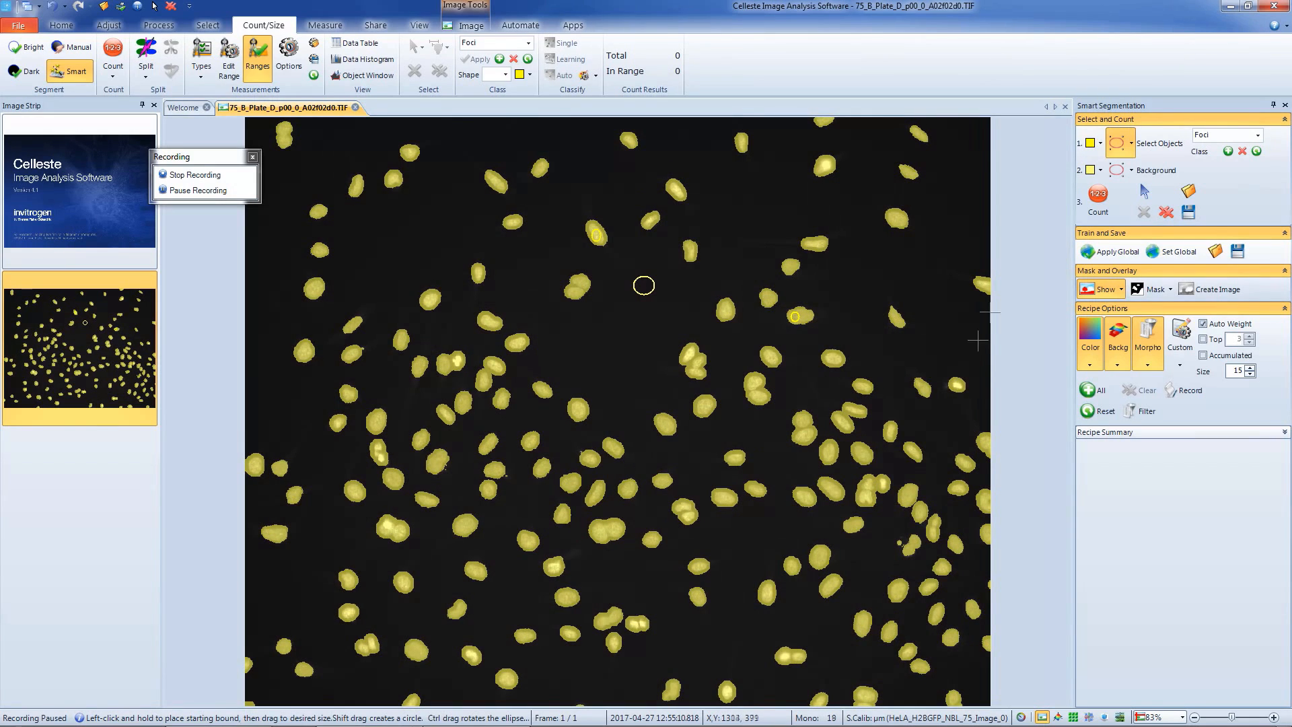
{"action": "mouse_move", "coordinate": [1071, 199]}
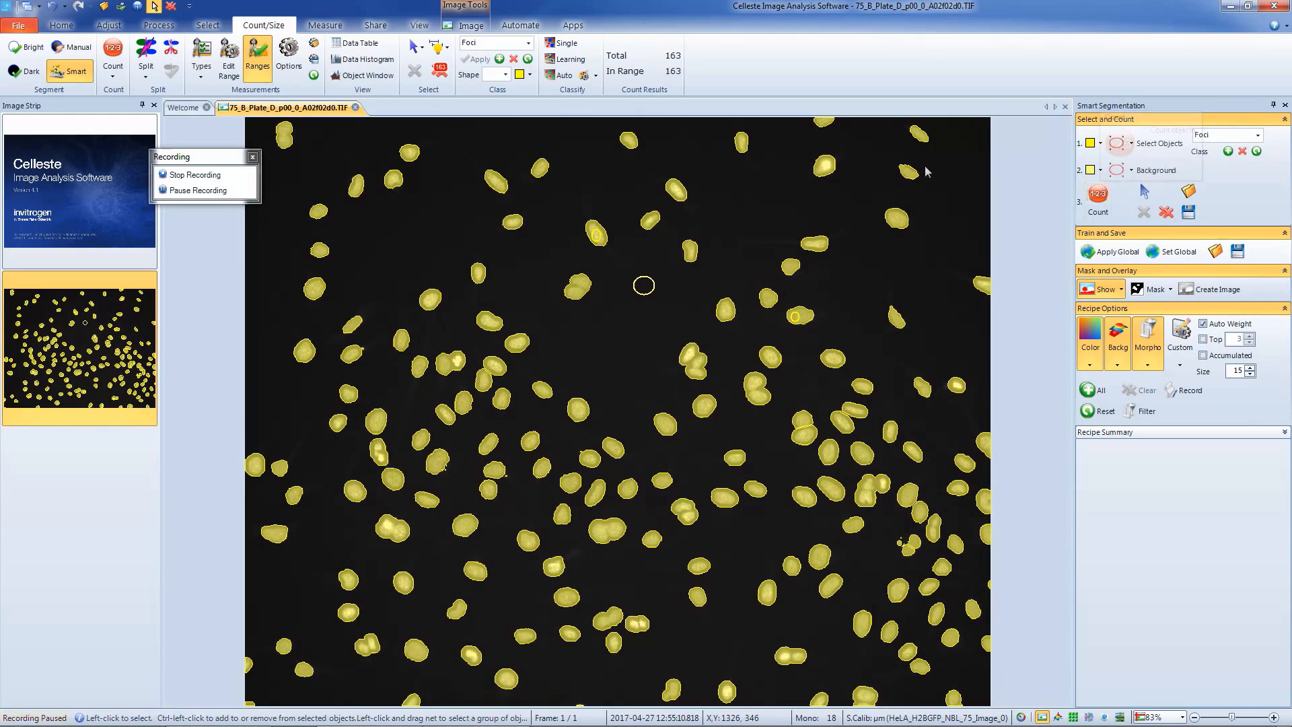
{"action": "left_click", "coordinate": [361, 43]}
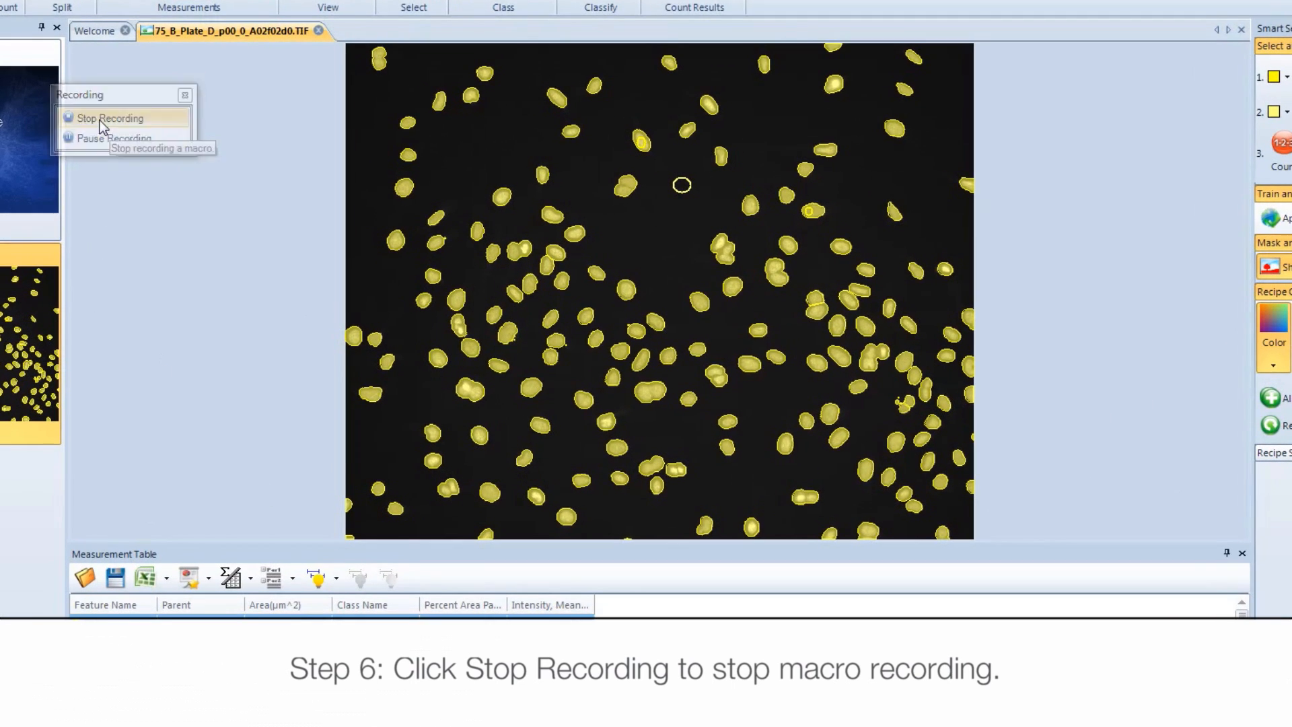
Stop recording the Nuclei Count macro and return to the Automate tab
{"action": "left_click", "coordinate": [109, 118]}
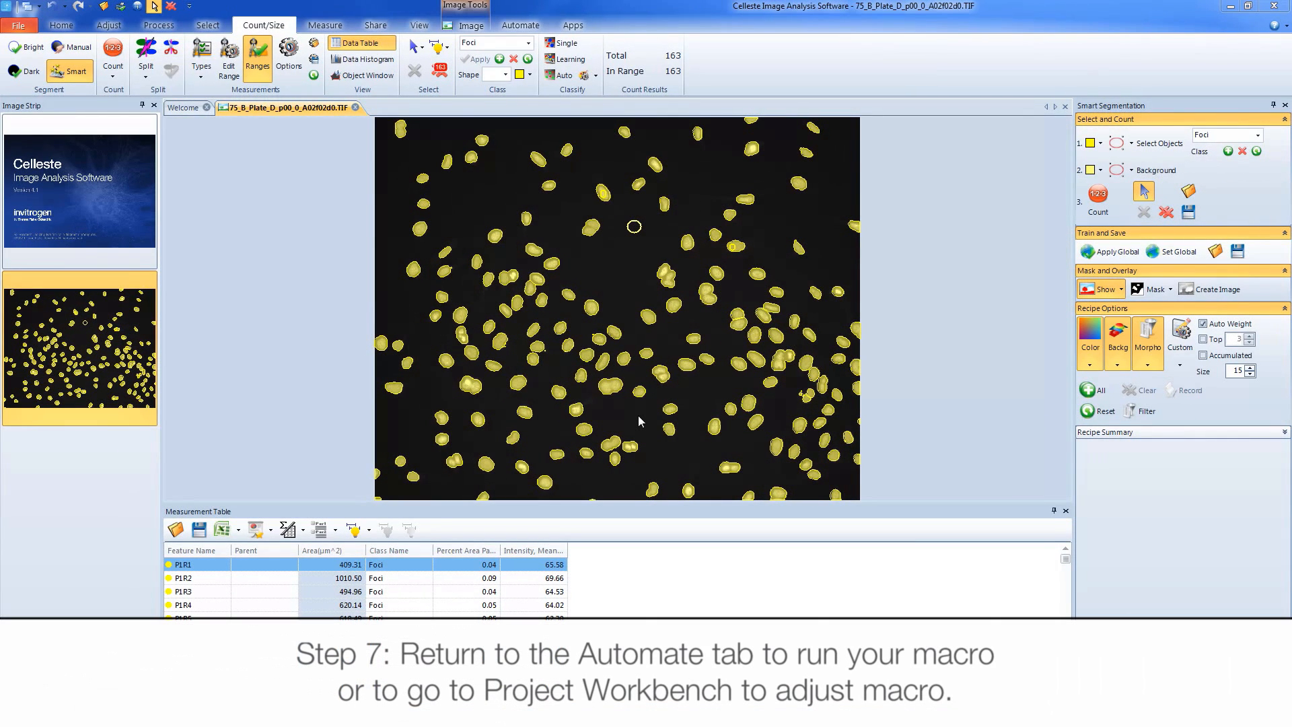
{"action": "left_click", "coordinate": [520, 25]}
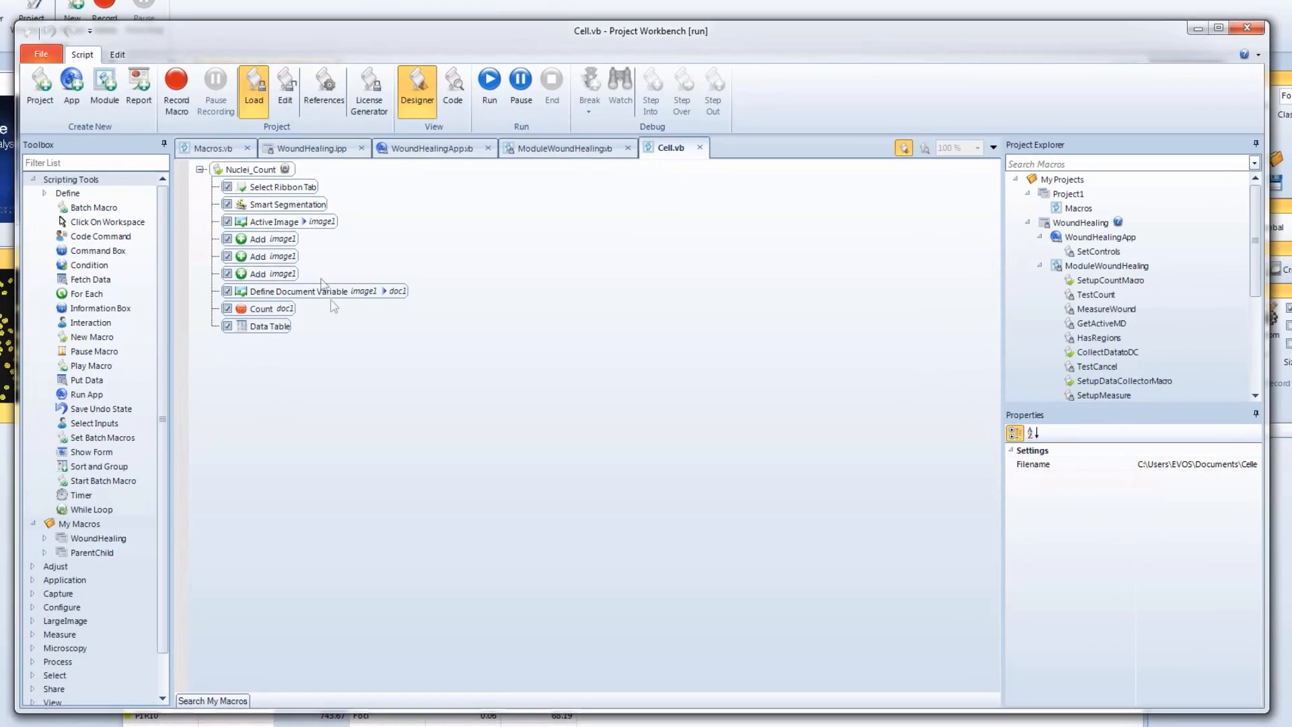
Select the Smart Segmentation step of the Nuclei_Count macro to edit
{"action": "left_click", "coordinate": [289, 205]}
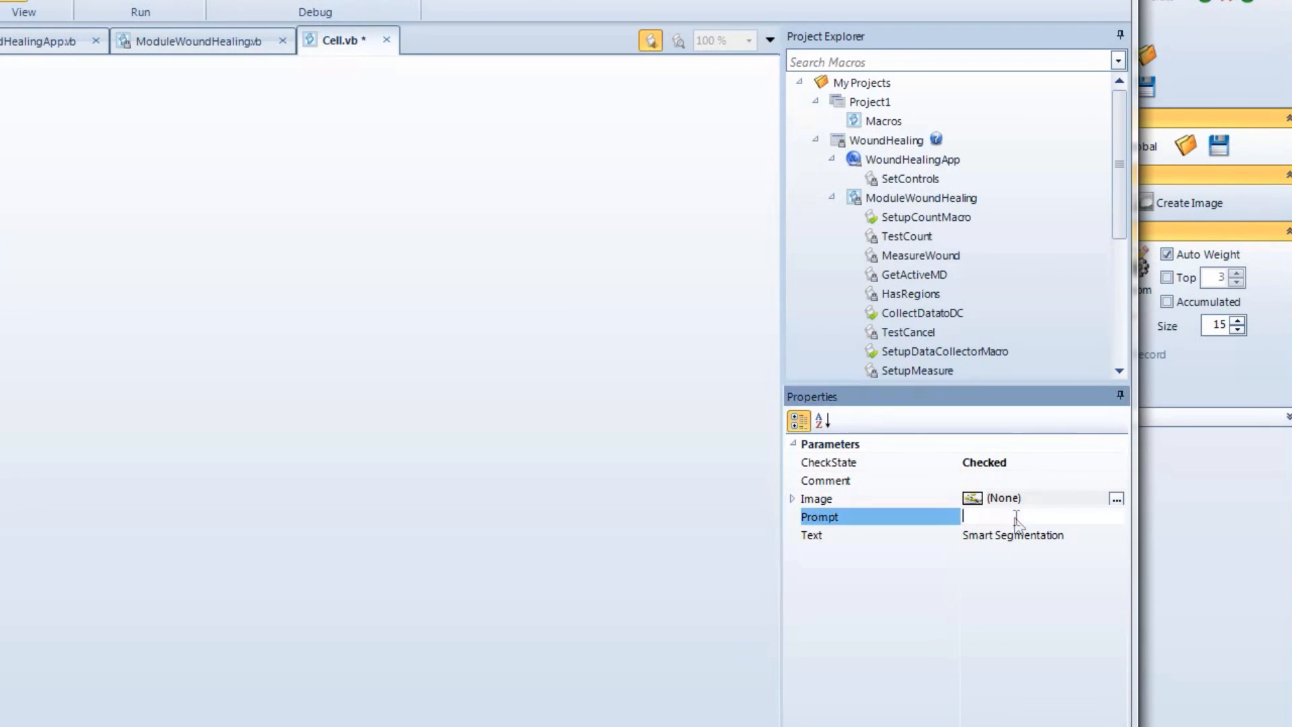
Type 'Please identify o…' into the Smart Segmentation step's Prompt field
{"action": "type", "text": "Please"}
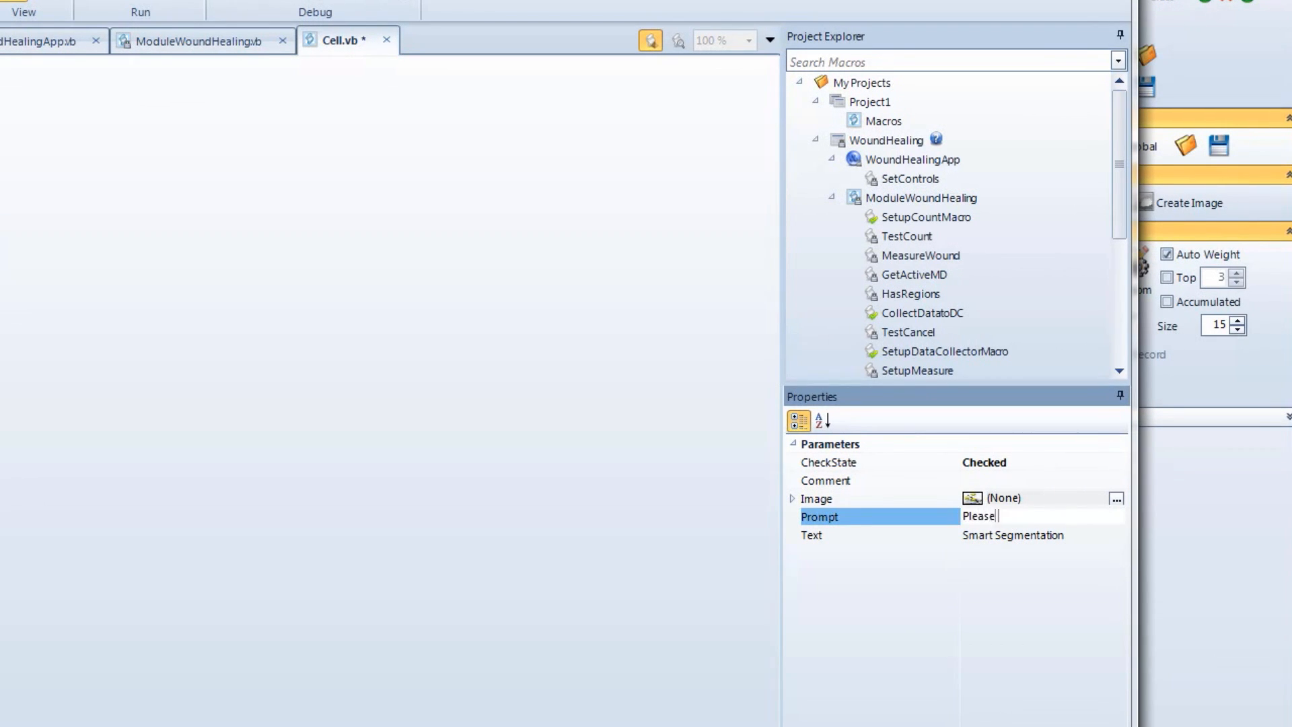
{"action": "type", "text": "identify o"}
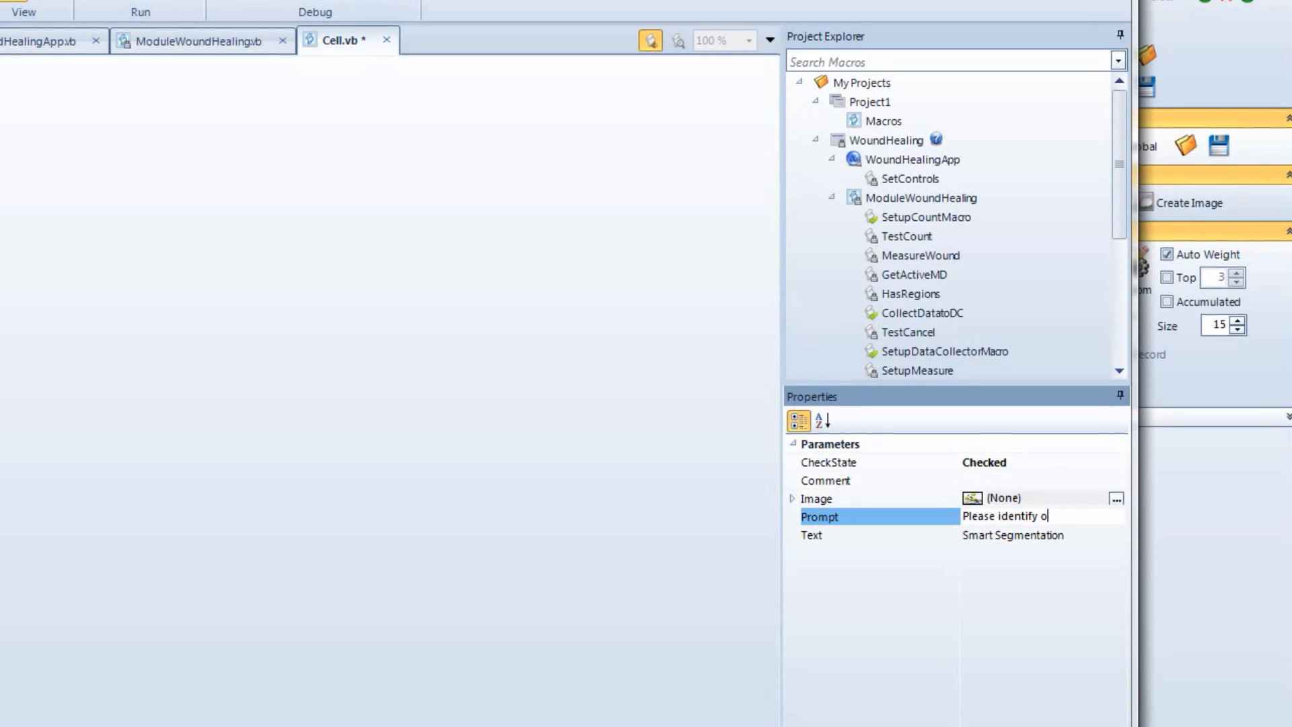